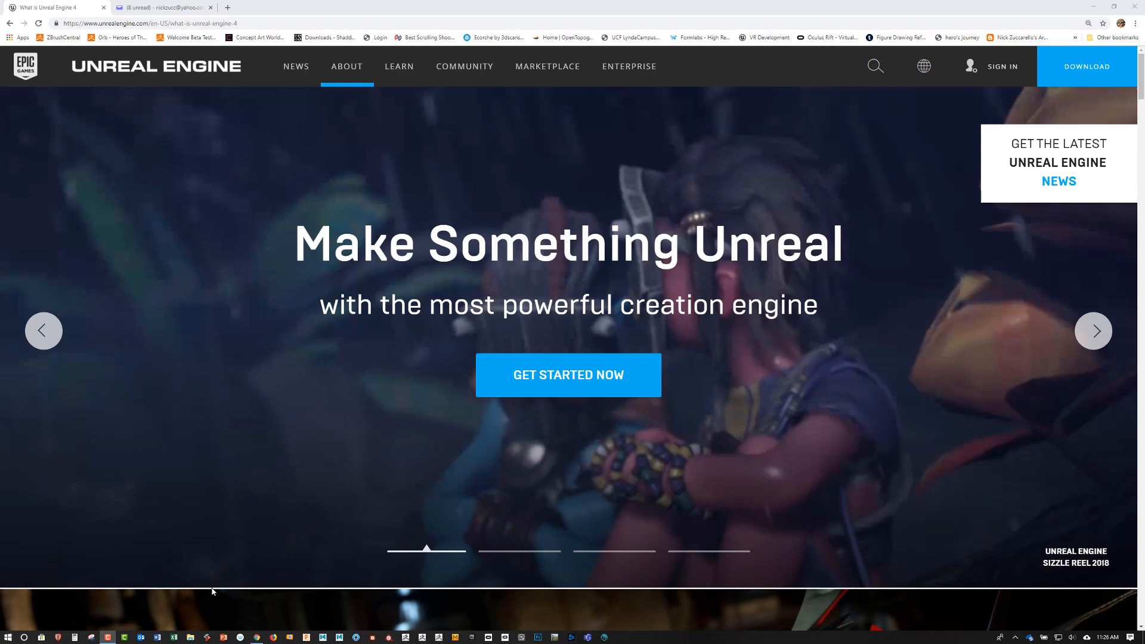
{"action": "mouse_move", "coordinate": [309, 481]}
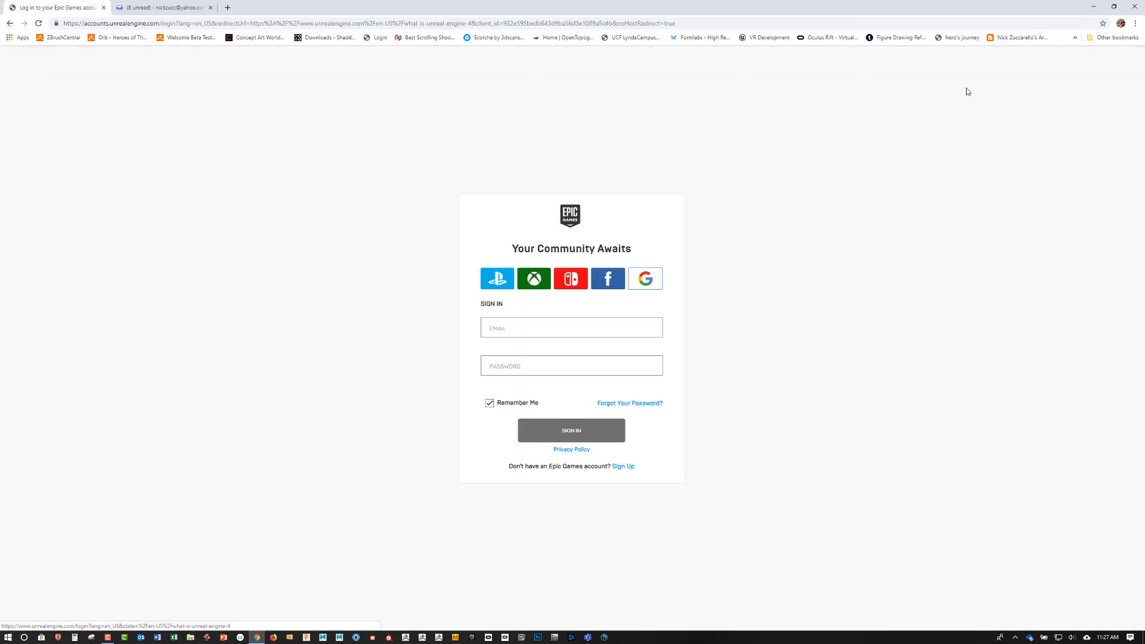
Sign in to the Epic Games account from the login page
{"action": "left_click", "coordinate": [571, 430]}
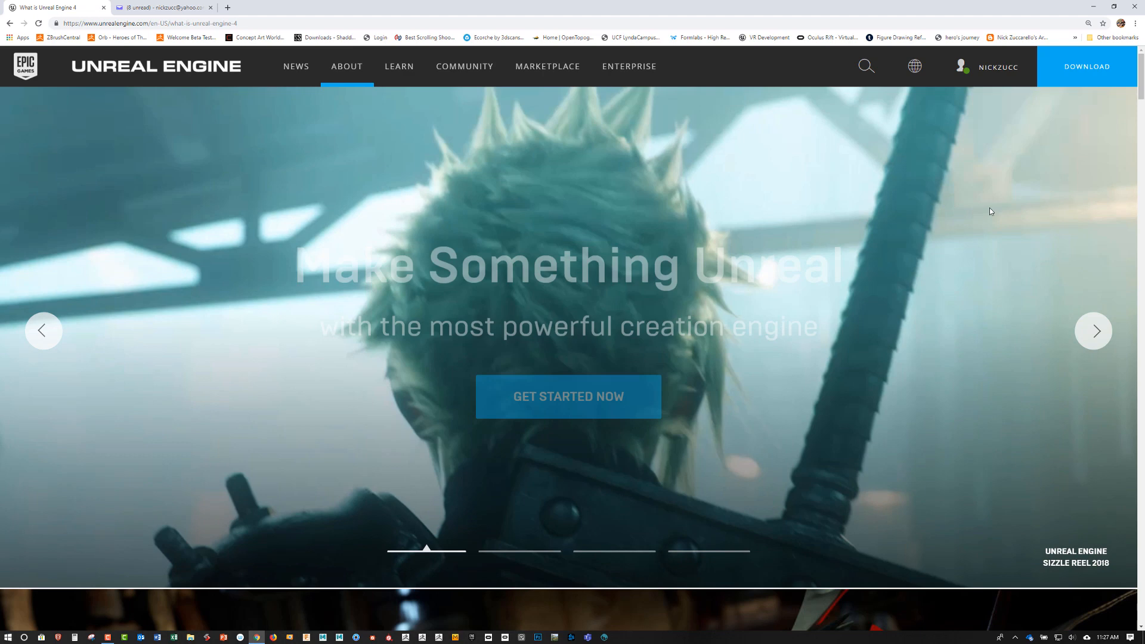
Open Download, read through the Game Developers EULA, and proceed to download
{"action": "left_click", "coordinate": [1086, 66]}
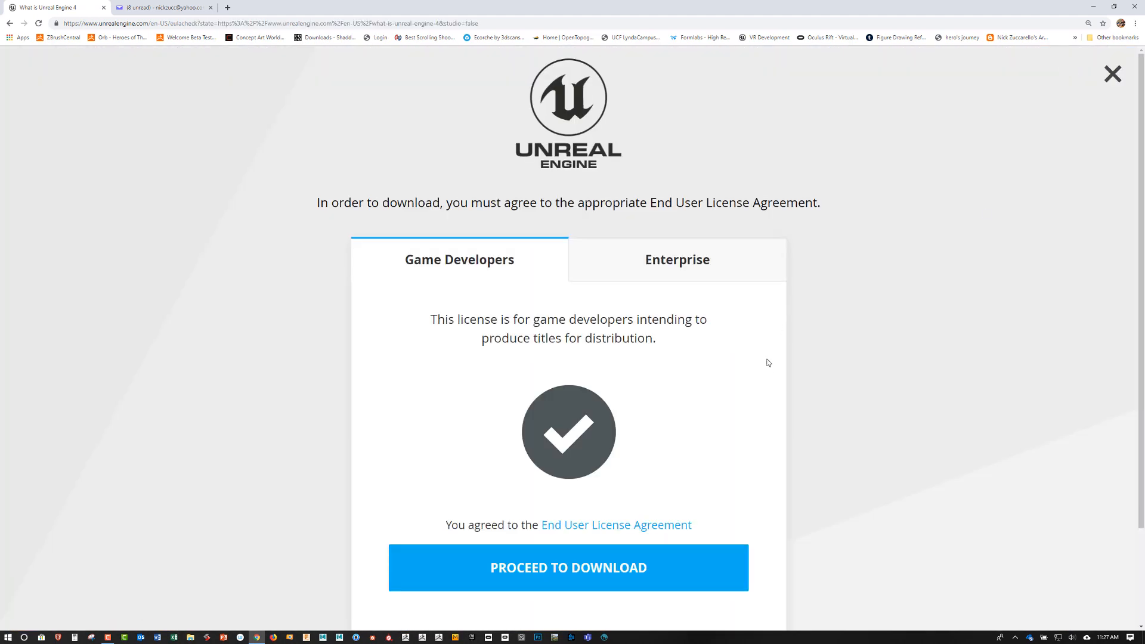
{"action": "scroll", "scroll_direction": "down", "scroll_amount": 3}
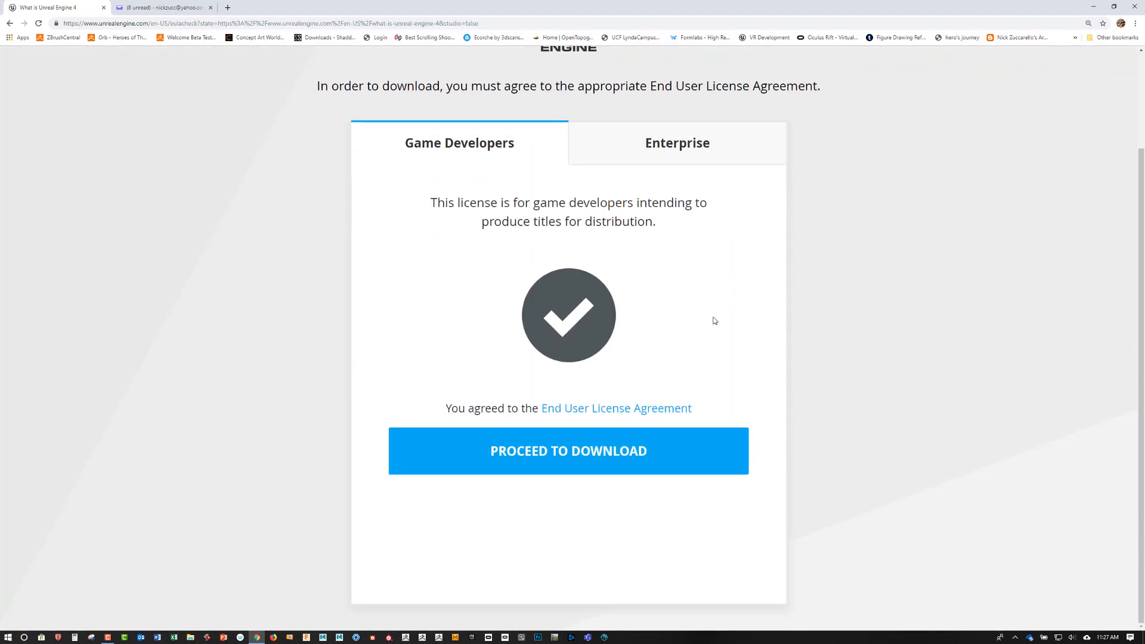
{"action": "mouse_move", "coordinate": [689, 316]}
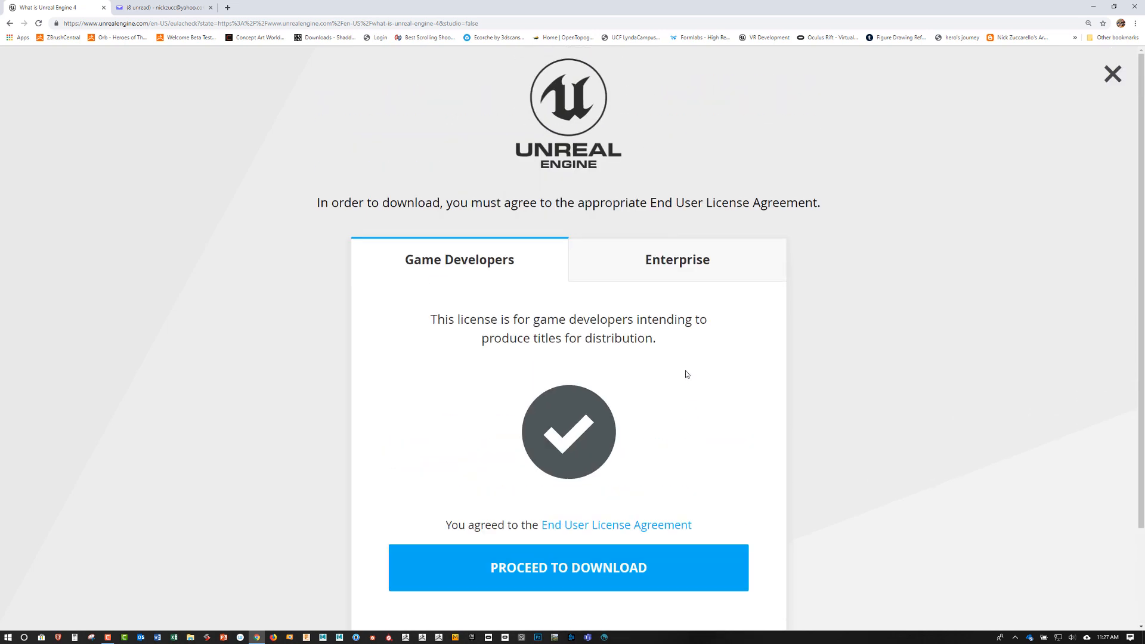
{"action": "scroll", "scroll_direction": "down", "scroll_amount": 3}
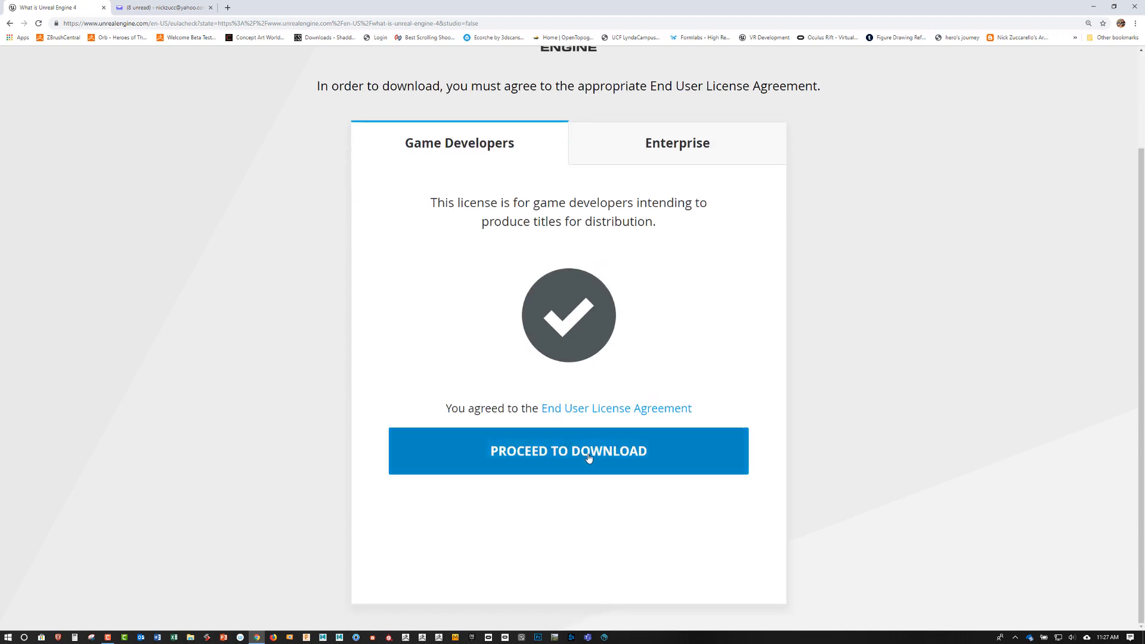
{"action": "left_click", "coordinate": [569, 450]}
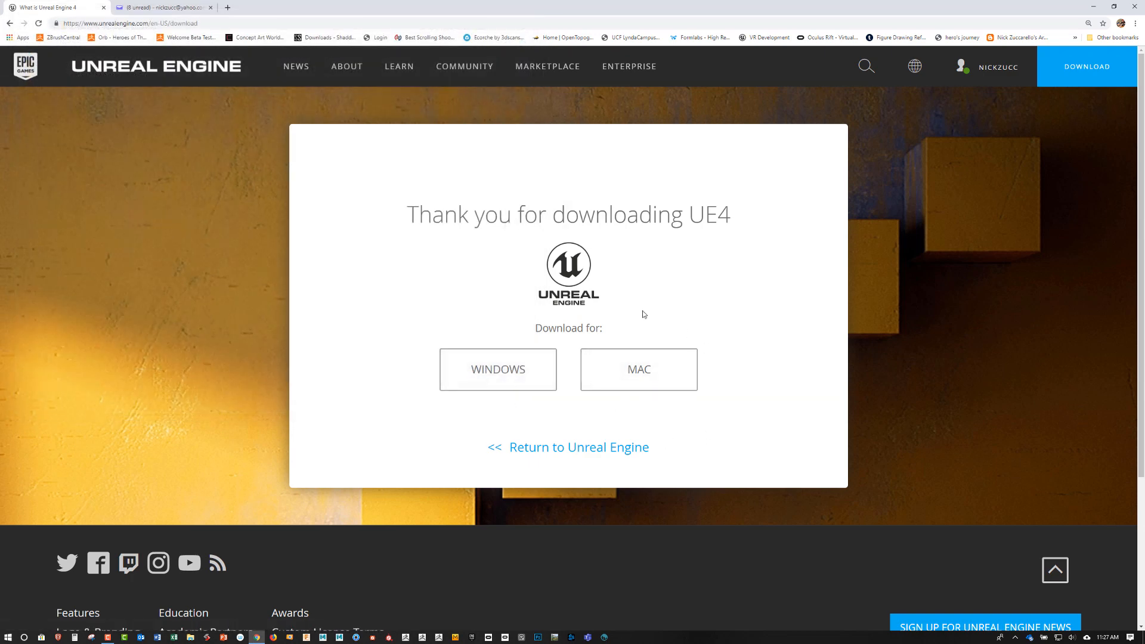
{"action": "mouse_move", "coordinate": [643, 403]}
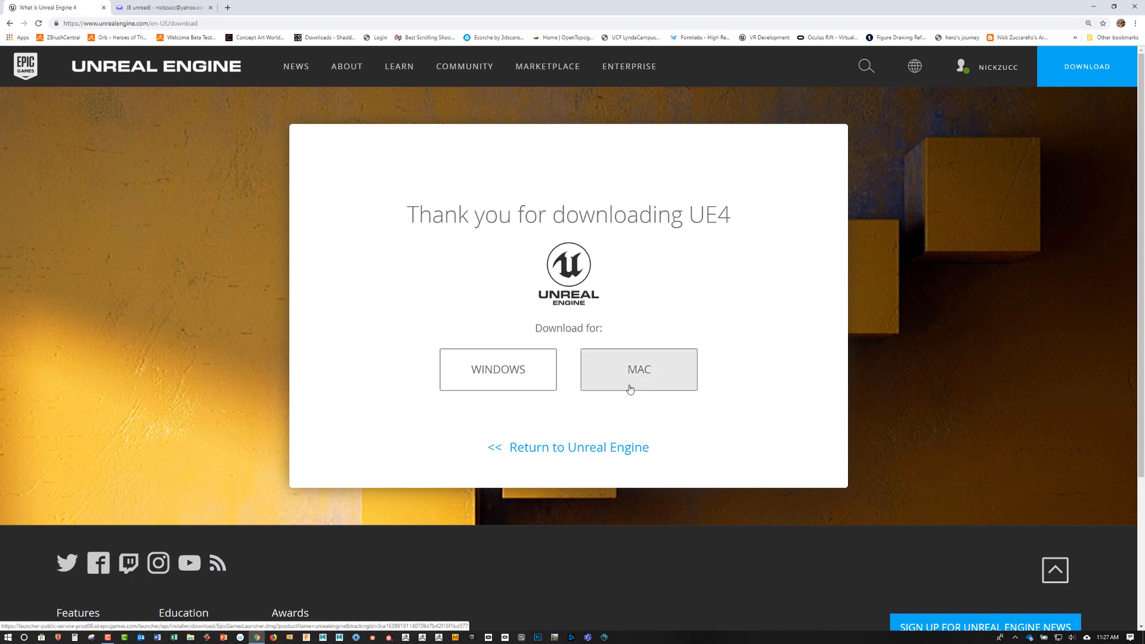
{"action": "mouse_move", "coordinate": [678, 527]}
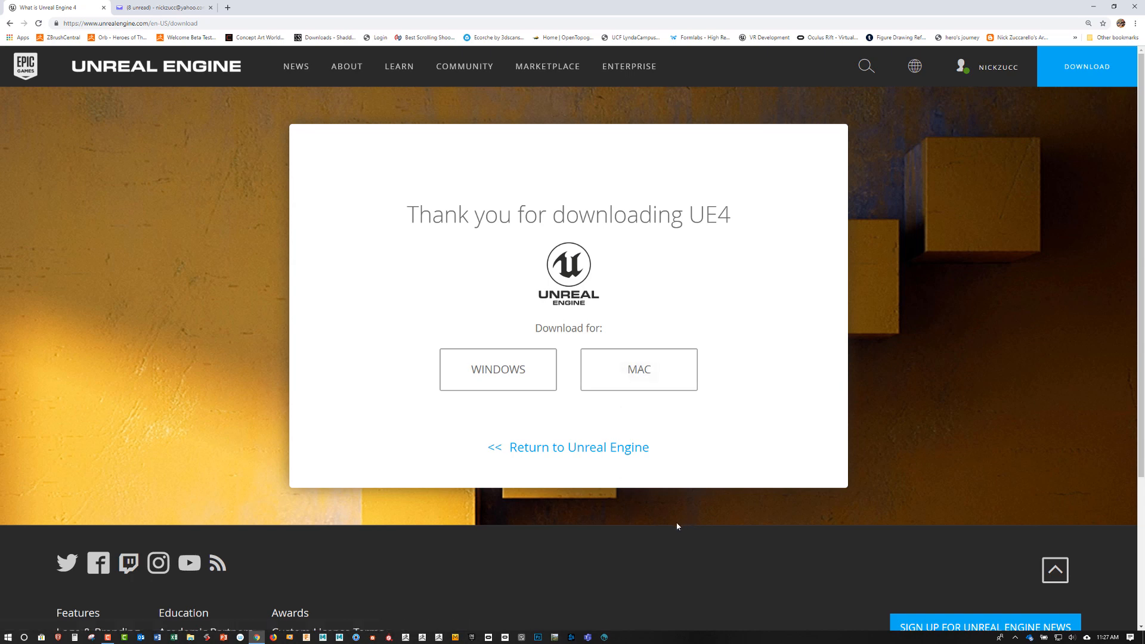